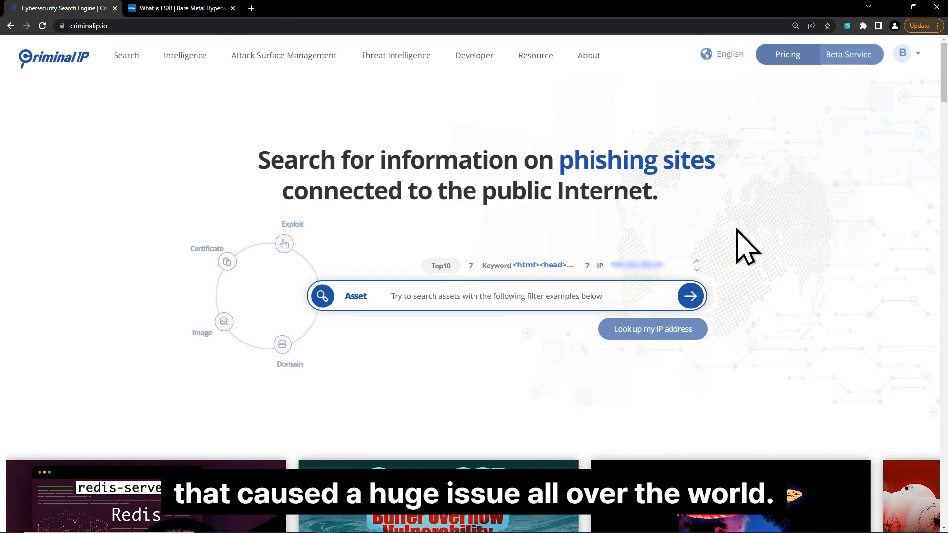
Scroll the VMware ESXi product page from features down to Related Products near the footer.
{"action": "left_click", "coordinate": [184, 8]}
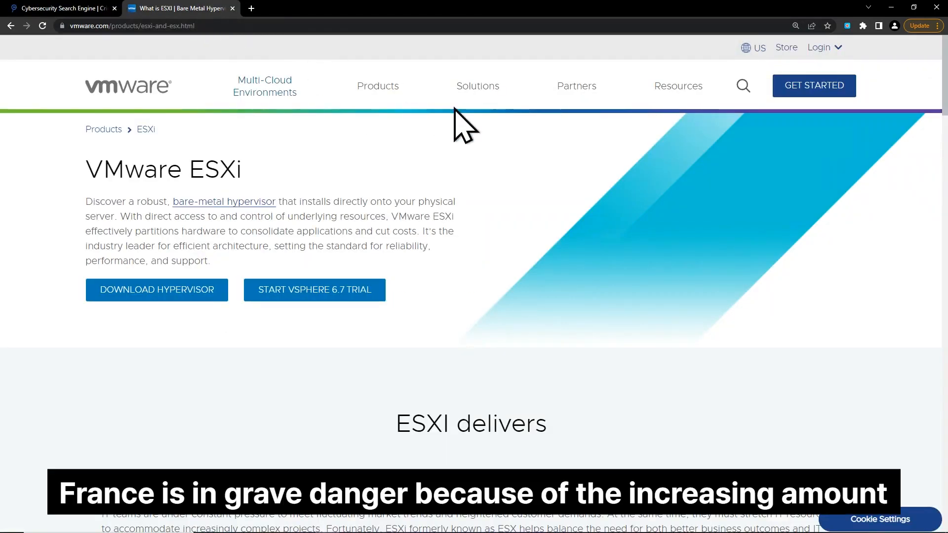
{"action": "mouse_move", "coordinate": [762, 195]}
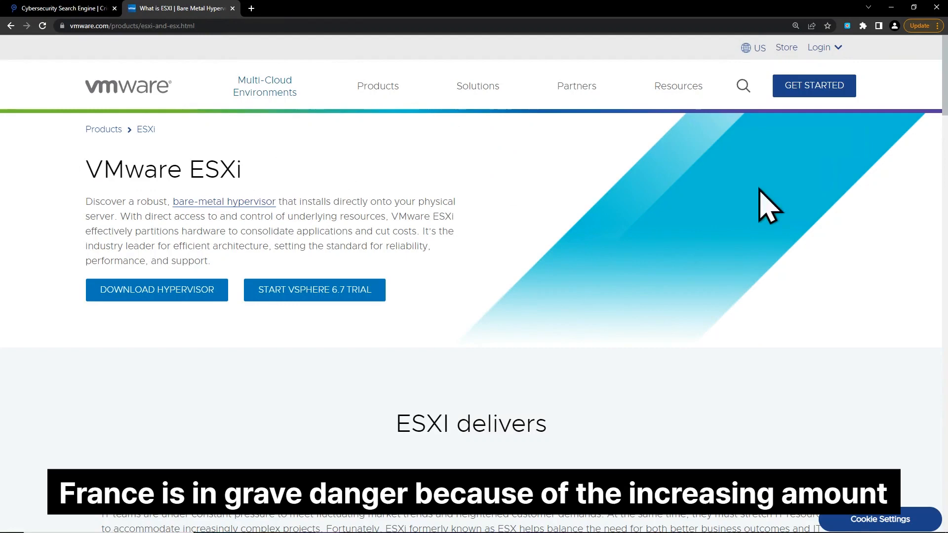
{"action": "scroll", "scroll_direction": "down", "scroll_amount": 3}
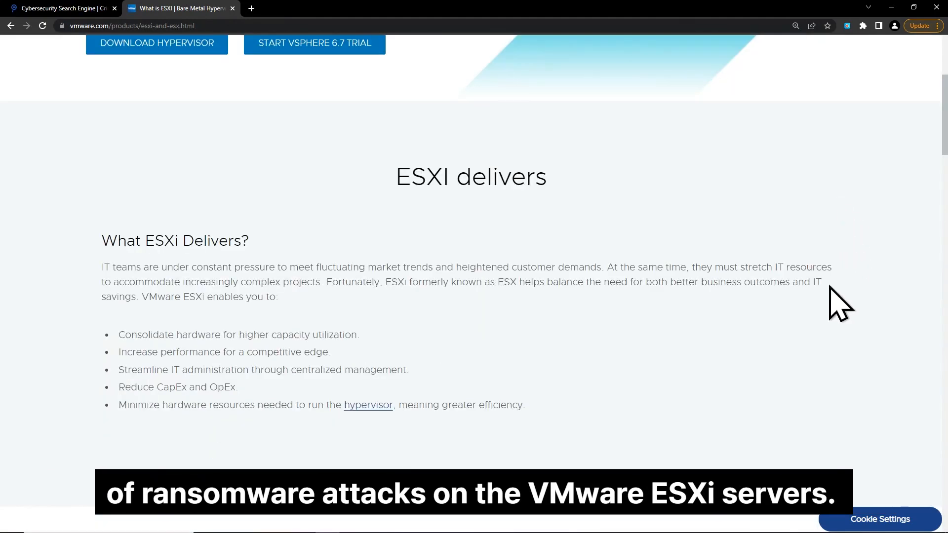
{"action": "mouse_move", "coordinate": [720, 349]}
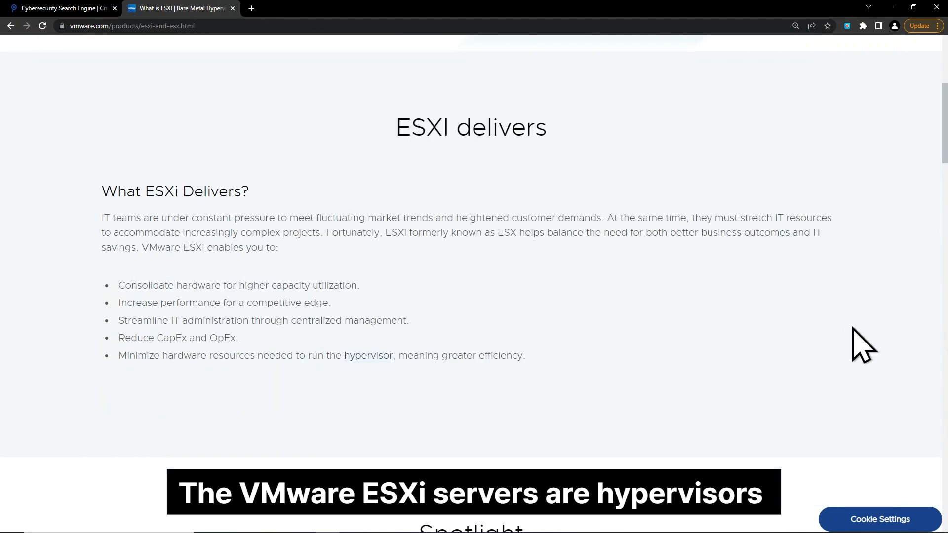
{"action": "scroll", "scroll_direction": "down", "scroll_amount": 3}
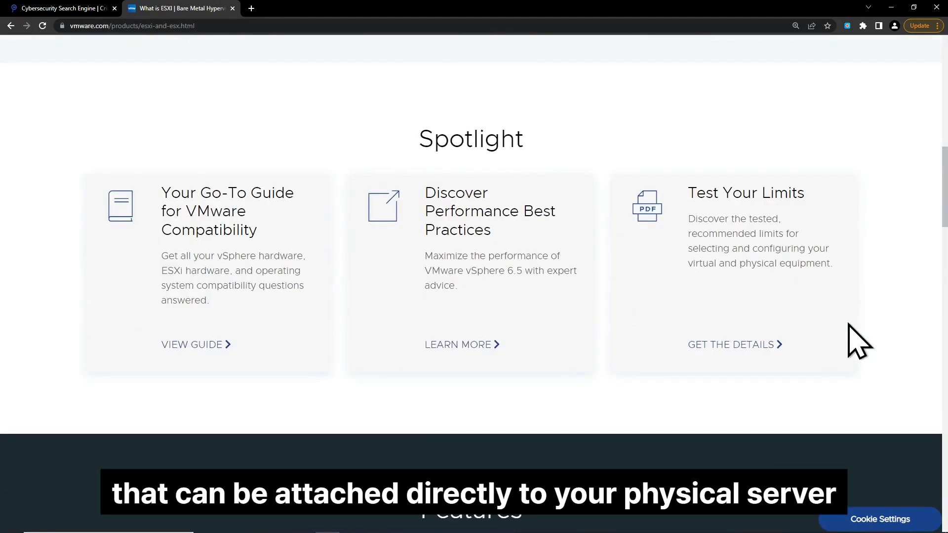
{"action": "scroll", "scroll_direction": "down", "scroll_amount": 3}
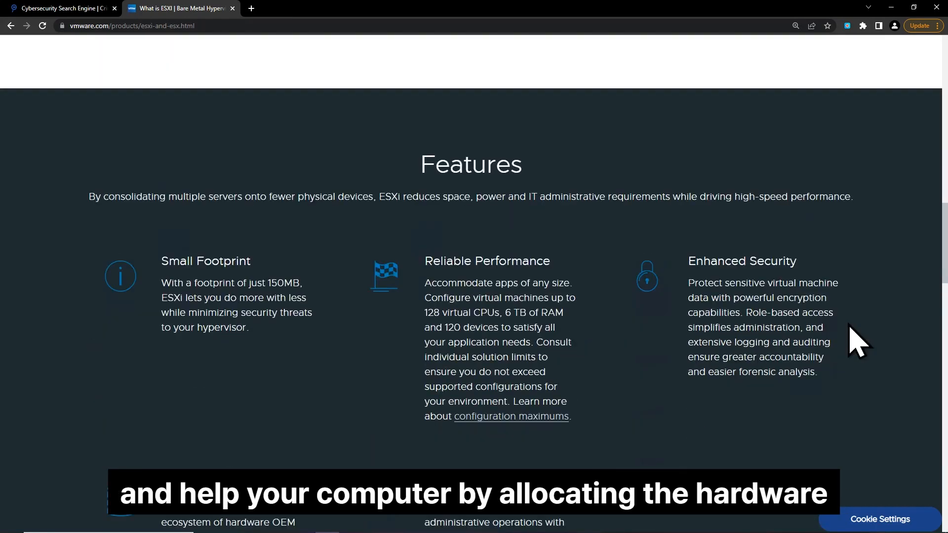
{"action": "scroll", "scroll_direction": "down", "scroll_amount": 3}
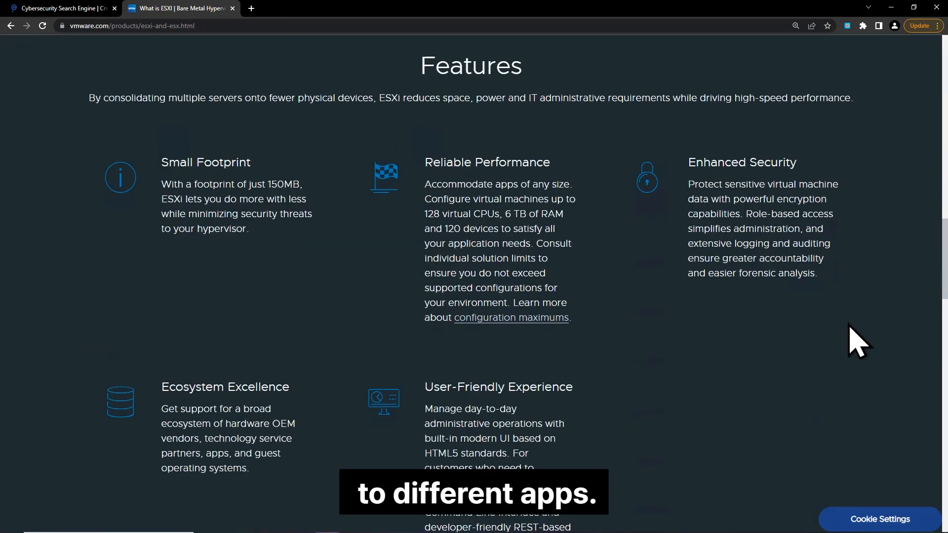
{"action": "scroll", "scroll_direction": "down", "scroll_amount": 3}
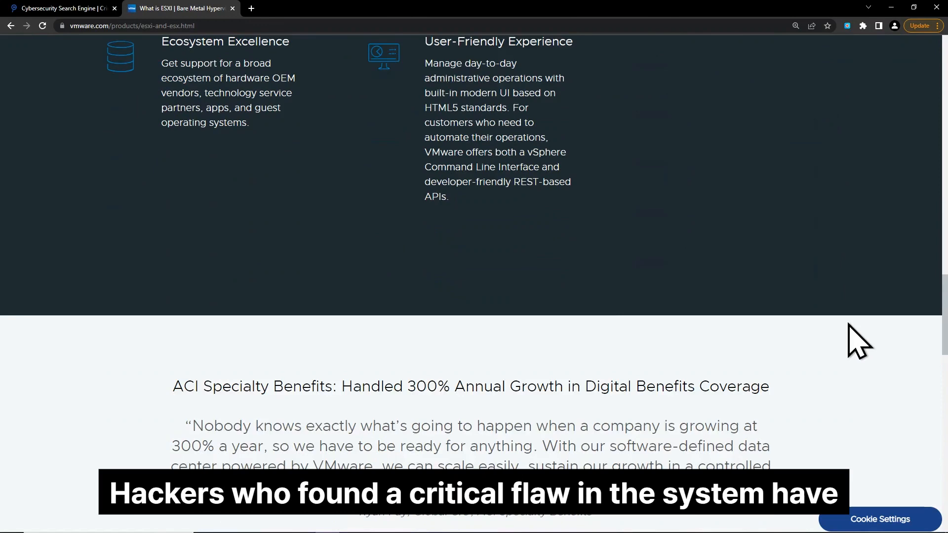
{"action": "scroll", "scroll_direction": "down", "scroll_amount": 3}
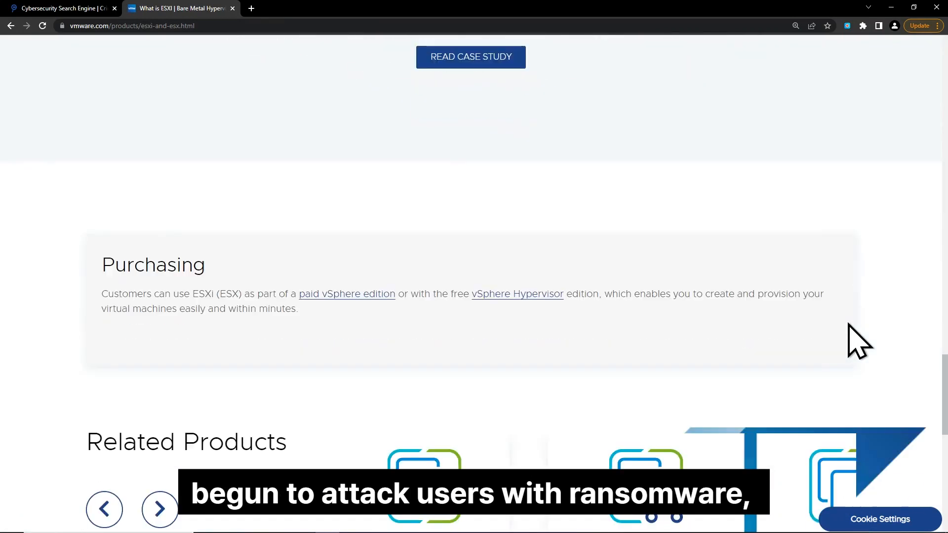
{"action": "scroll", "scroll_direction": "down", "scroll_amount": 3}
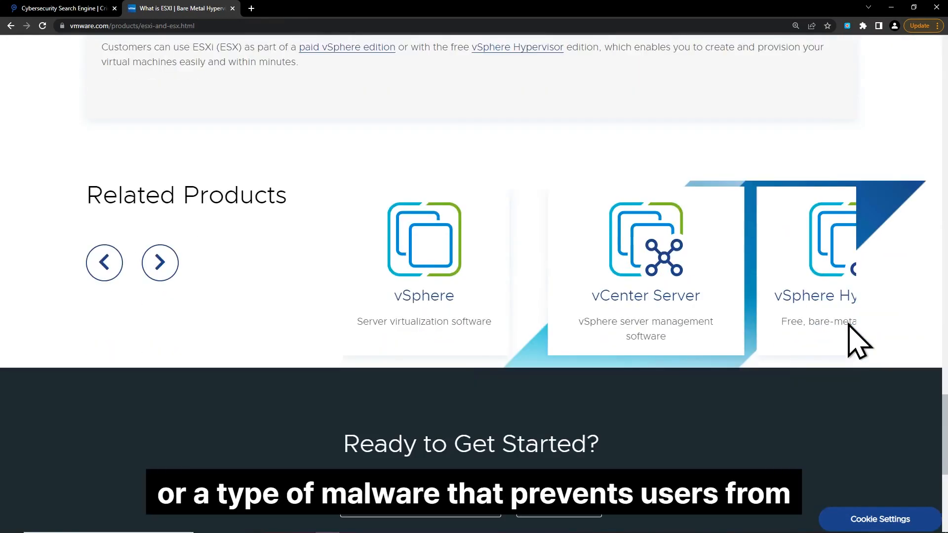
{"action": "scroll", "scroll_direction": "down", "scroll_amount": 3}
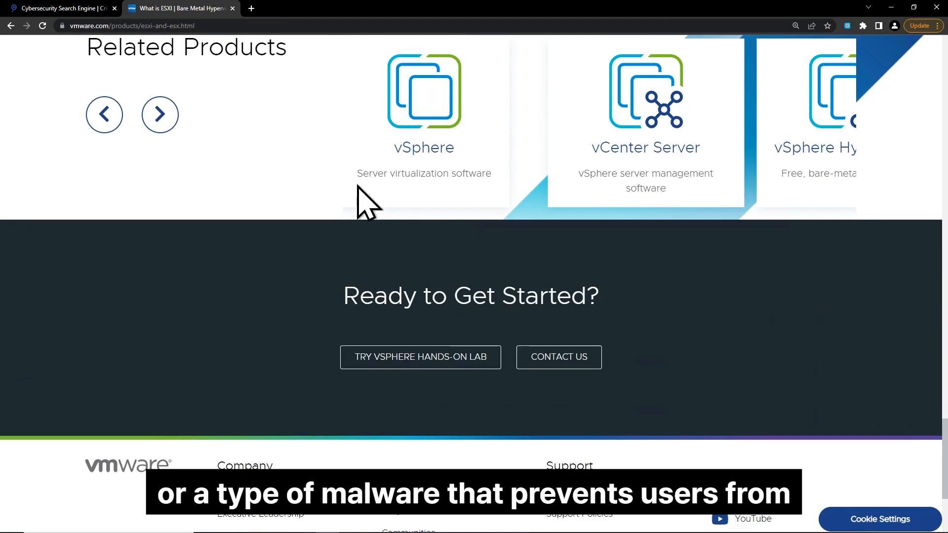
Back in Criminal IP, run an asset search for 'title: How to Restore Your Files'.
{"action": "left_click", "coordinate": [65, 8]}
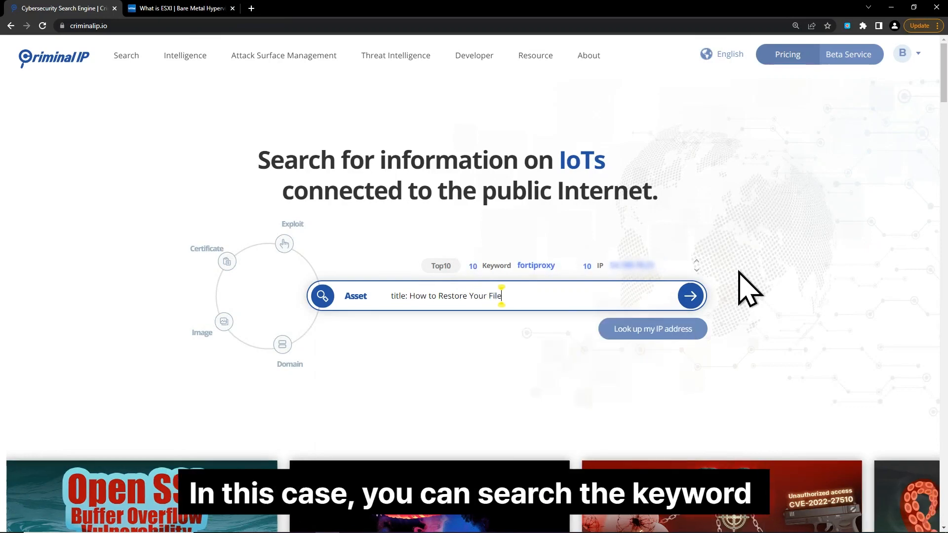
{"action": "type", "text": "s"}
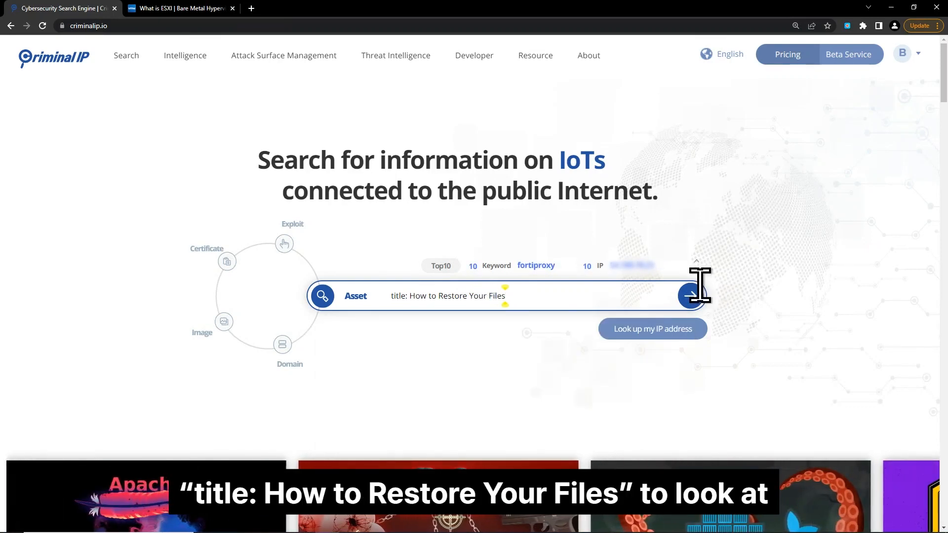
{"action": "left_click", "coordinate": [689, 296]}
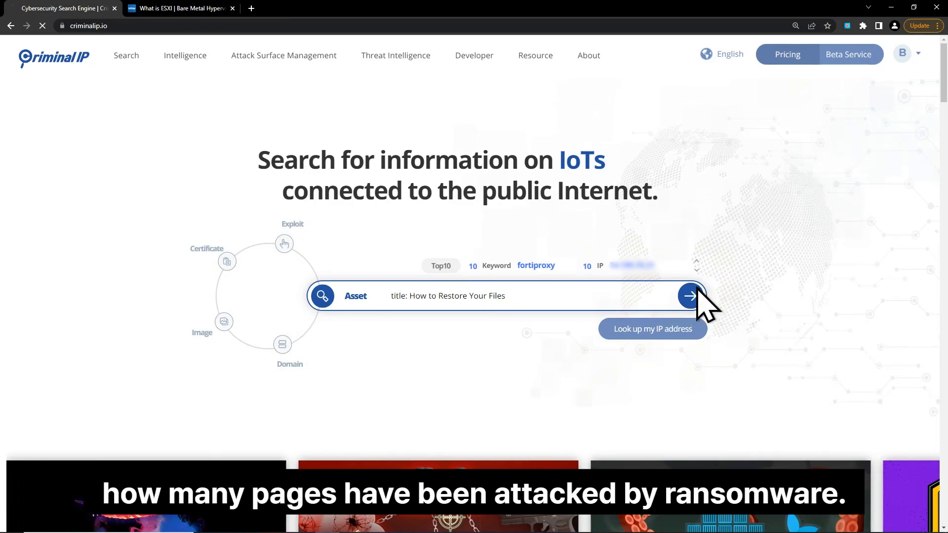
Among 3,659 matching hosts, expand the France result and select text in its HTML ransom note.
{"action": "left_click", "coordinate": [689, 296]}
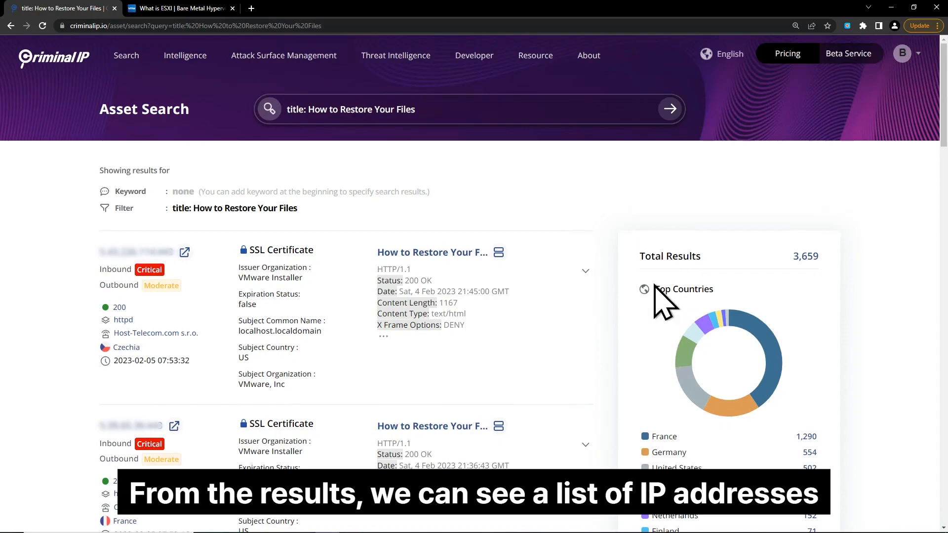
{"action": "scroll", "scroll_direction": "down", "scroll_amount": 3}
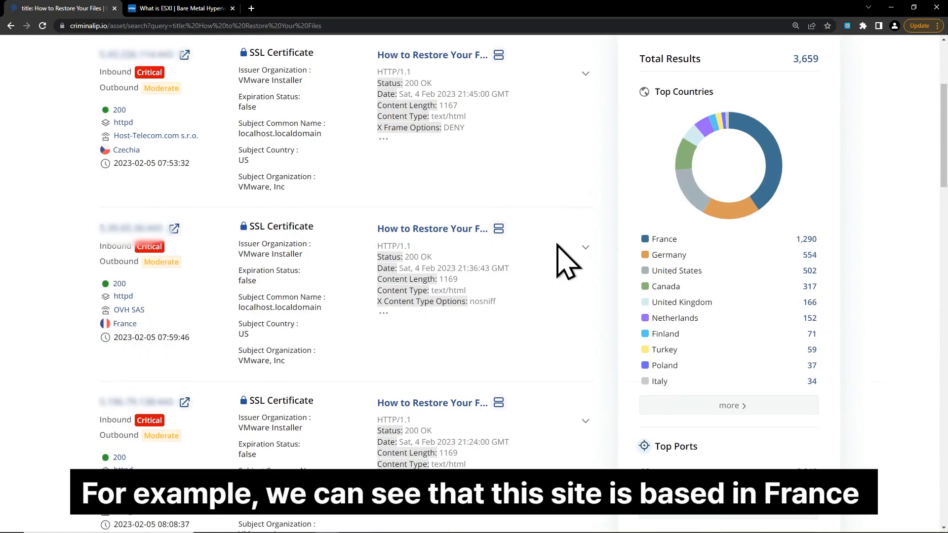
{"action": "left_click", "coordinate": [584, 247]}
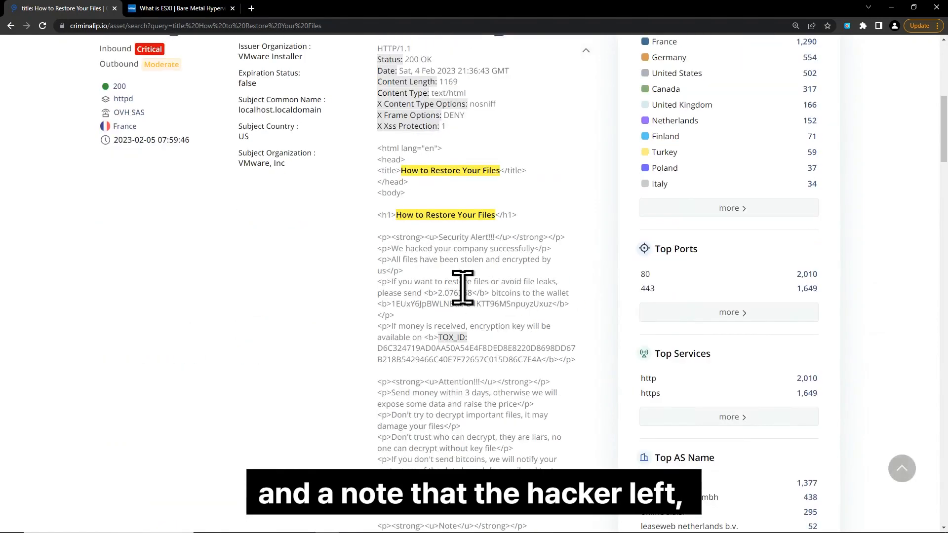
{"action": "left_click_drag", "start_coordinate": [392, 392], "coordinate": [475, 414]}
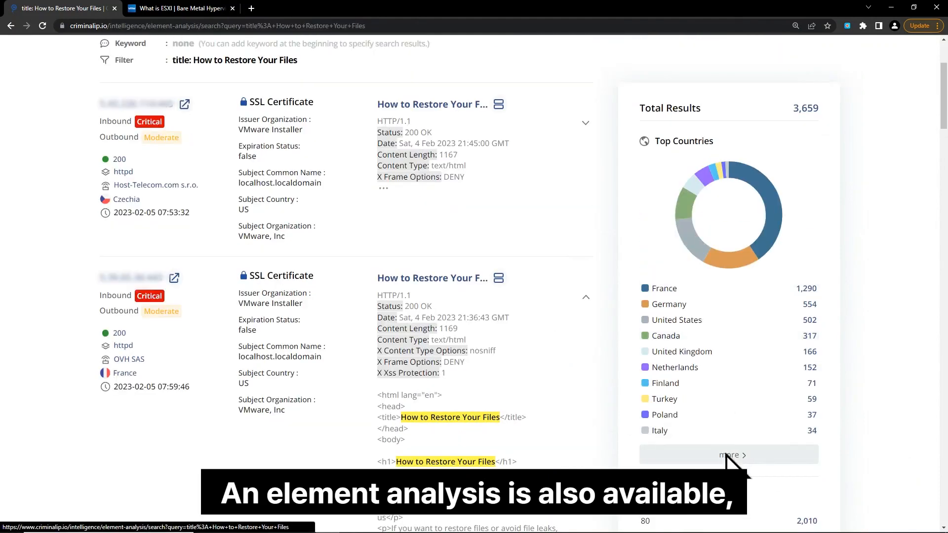
Show the Top Countries breakdown, led by France with 1,290 hosts.
{"action": "left_click", "coordinate": [729, 454]}
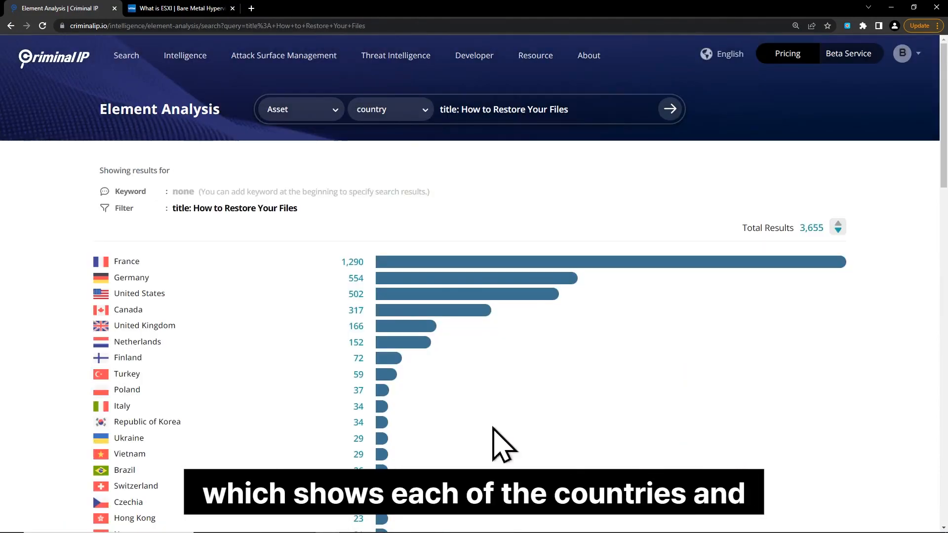
{"action": "mouse_move", "coordinate": [122, 284]}
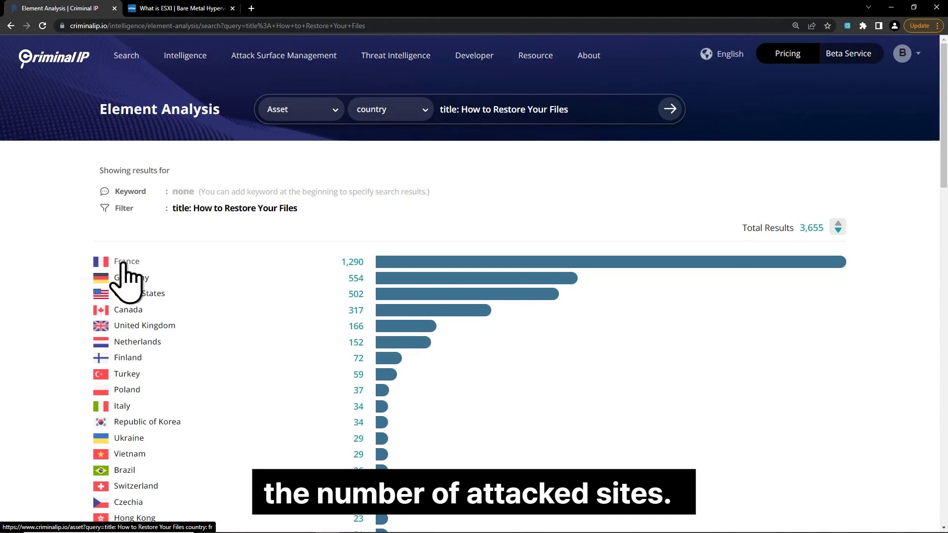
{"action": "mouse_move", "coordinate": [679, 270]}
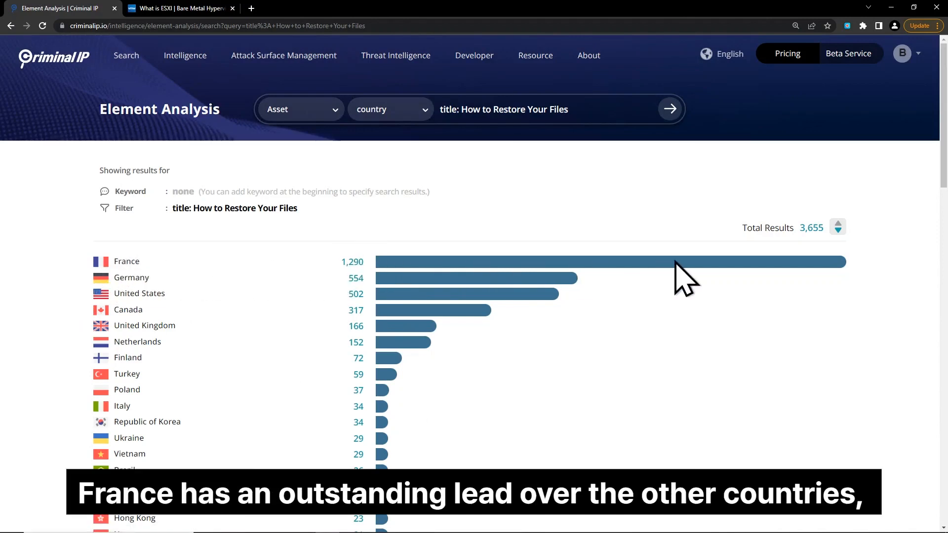
{"action": "mouse_move", "coordinate": [670, 320]}
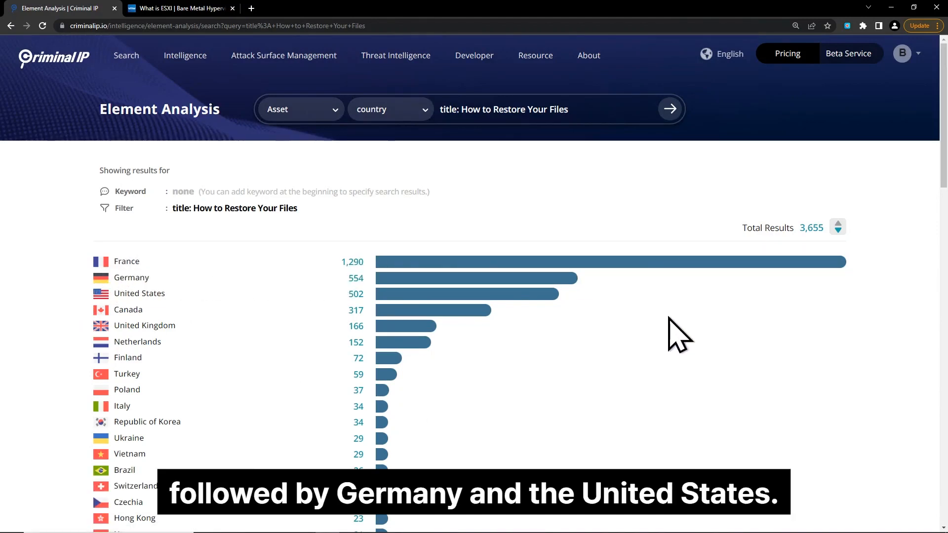
{"action": "mouse_move", "coordinate": [555, 322]}
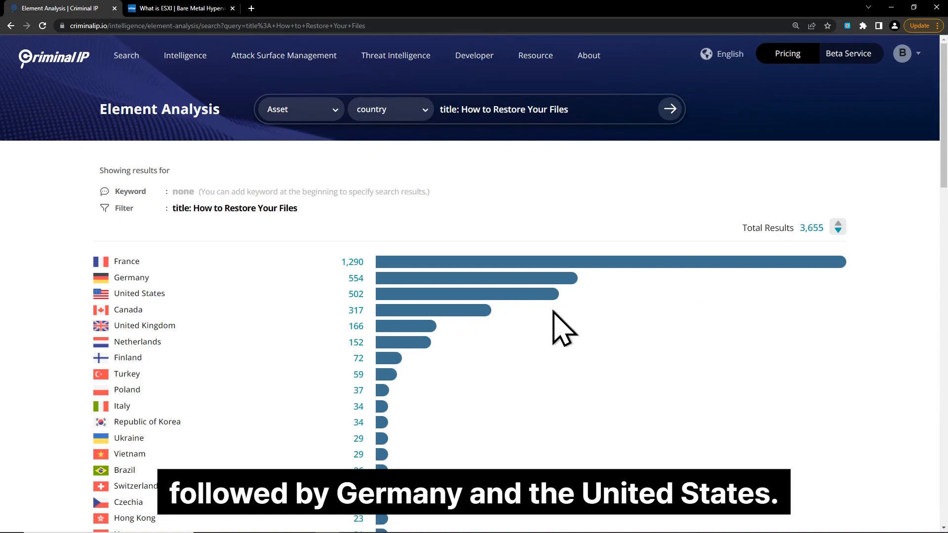